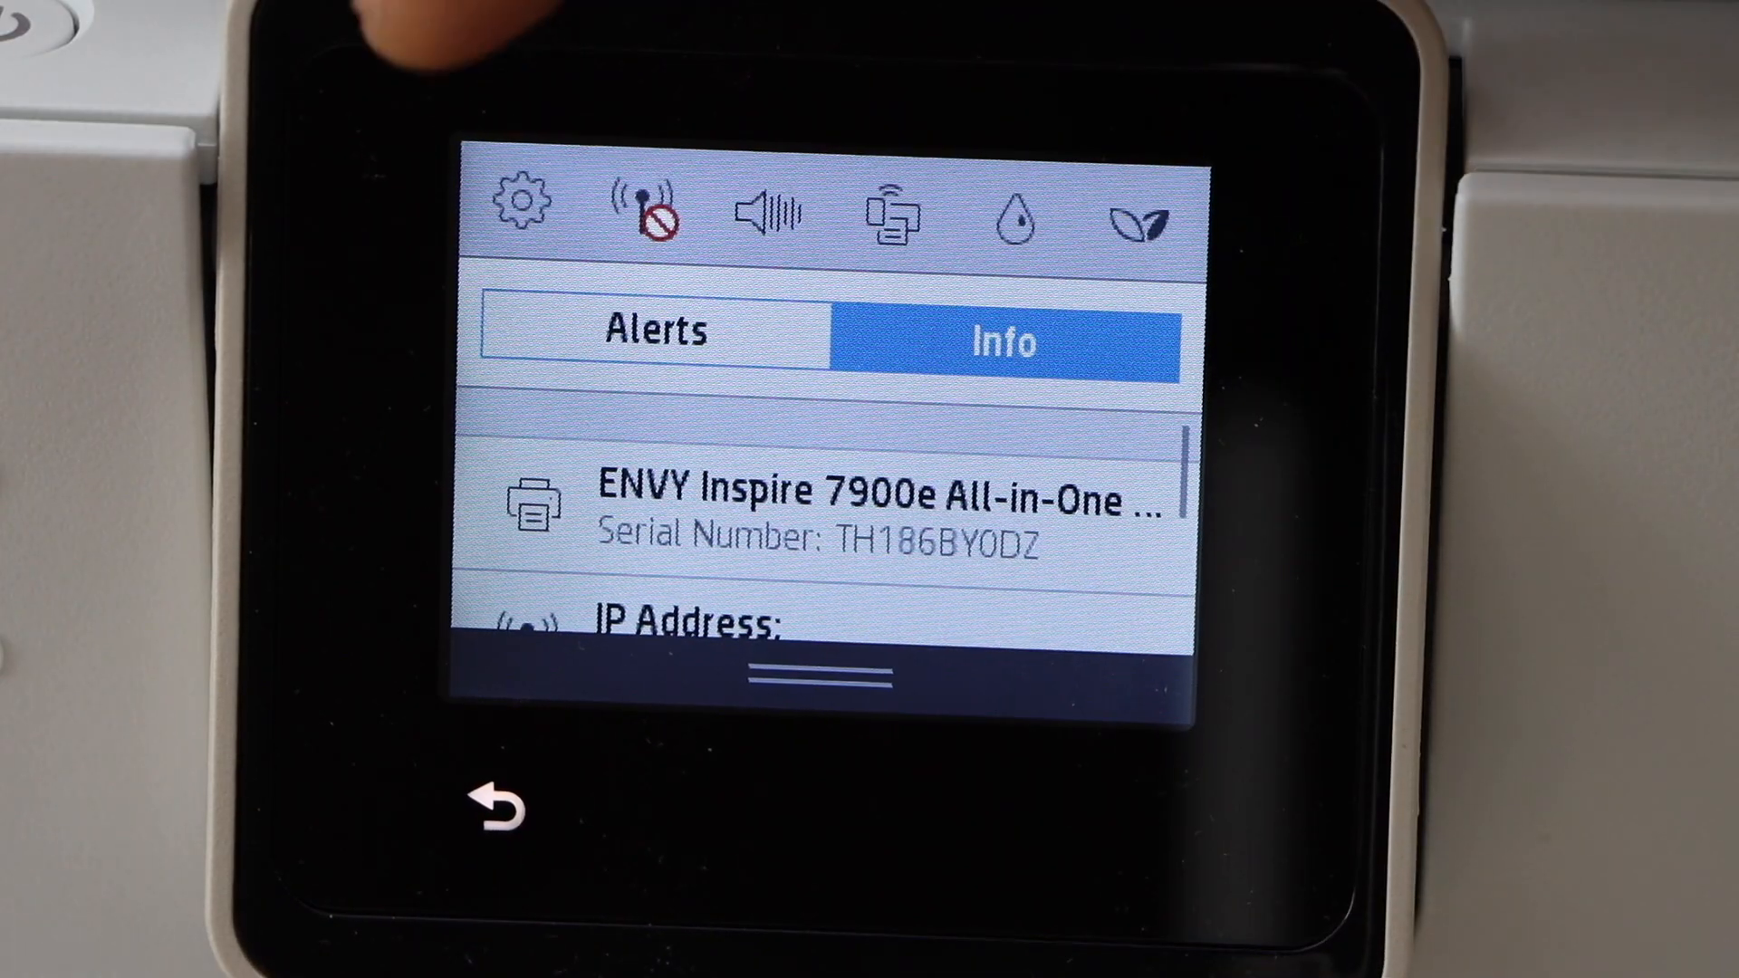
Go to Setup, Network Setup, then Wireless Settings on the printer panel
click(519, 209)
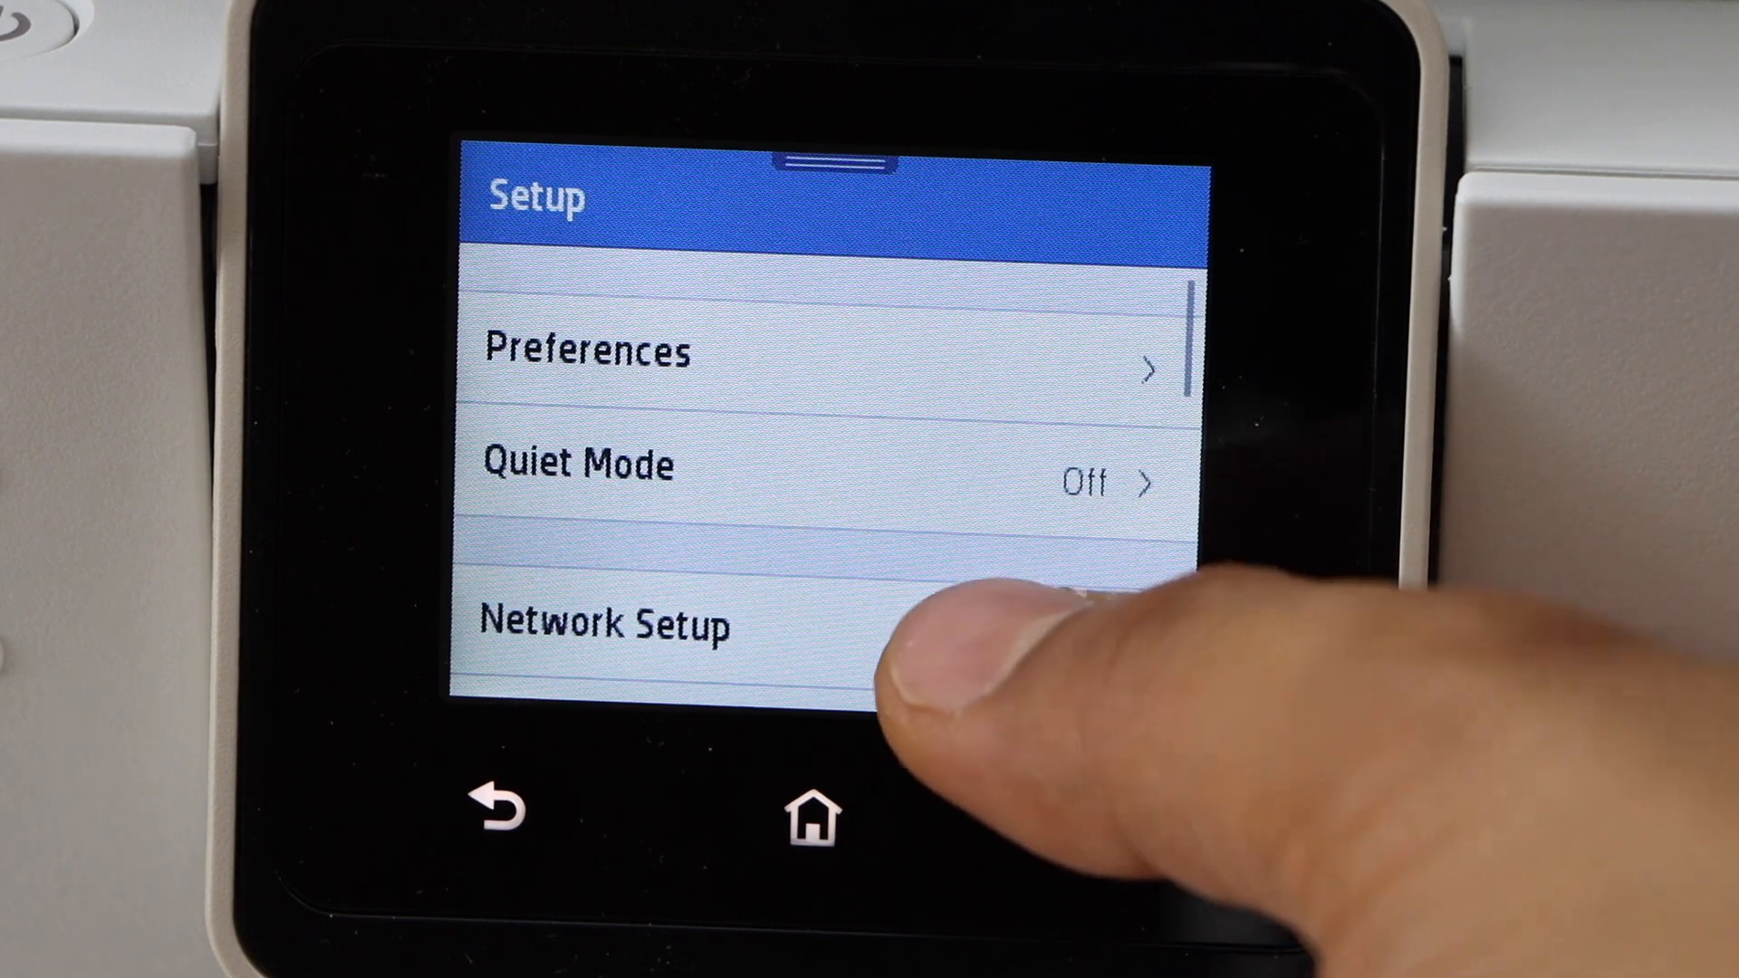
click(603, 623)
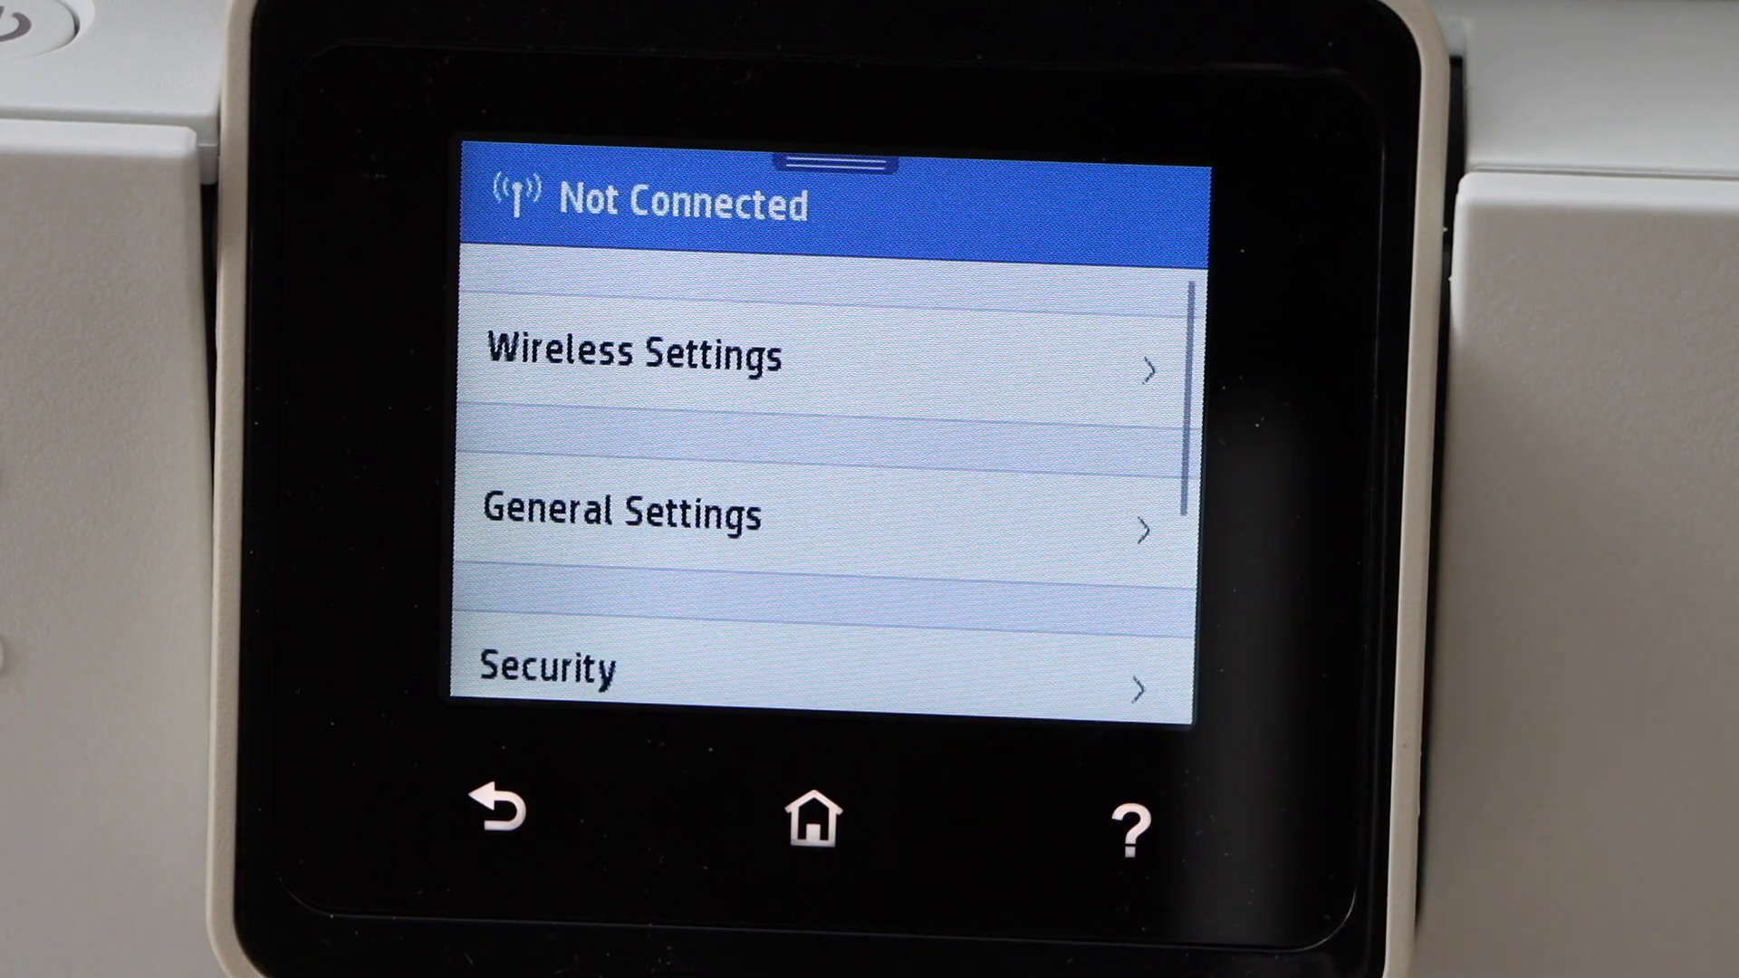
click(632, 353)
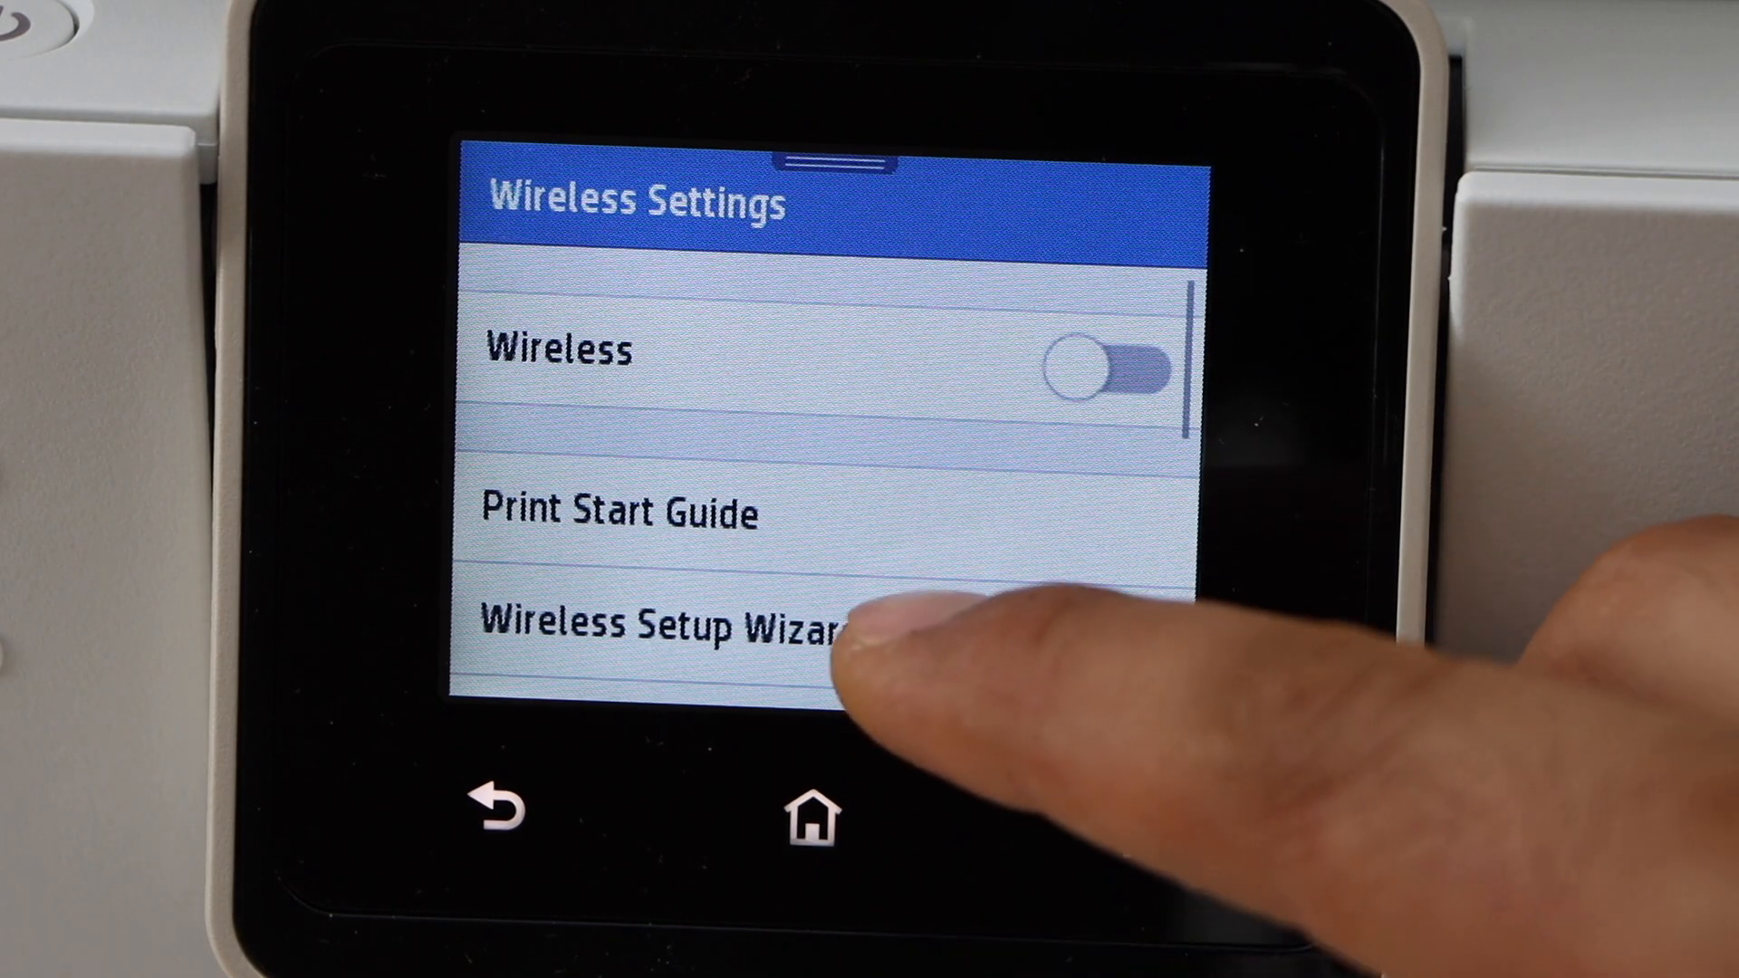
Start the Wireless Setup Wizard and scroll the network list toward BELL451
click(665, 626)
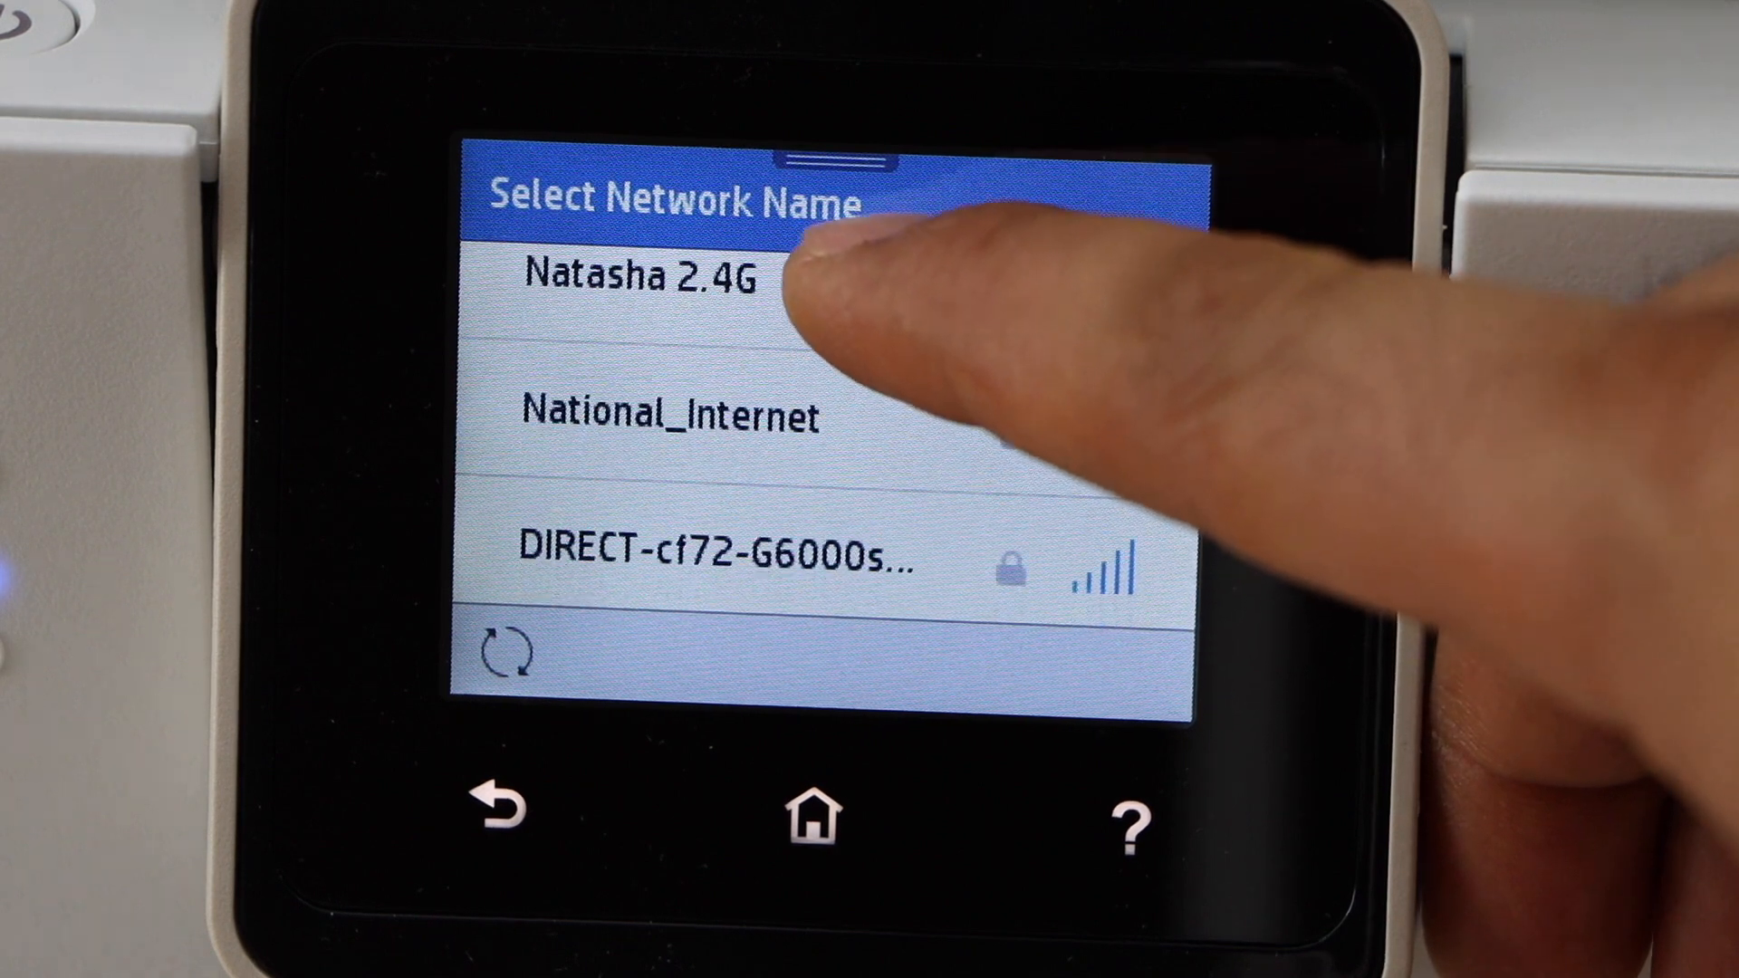
scroll(down, 3)
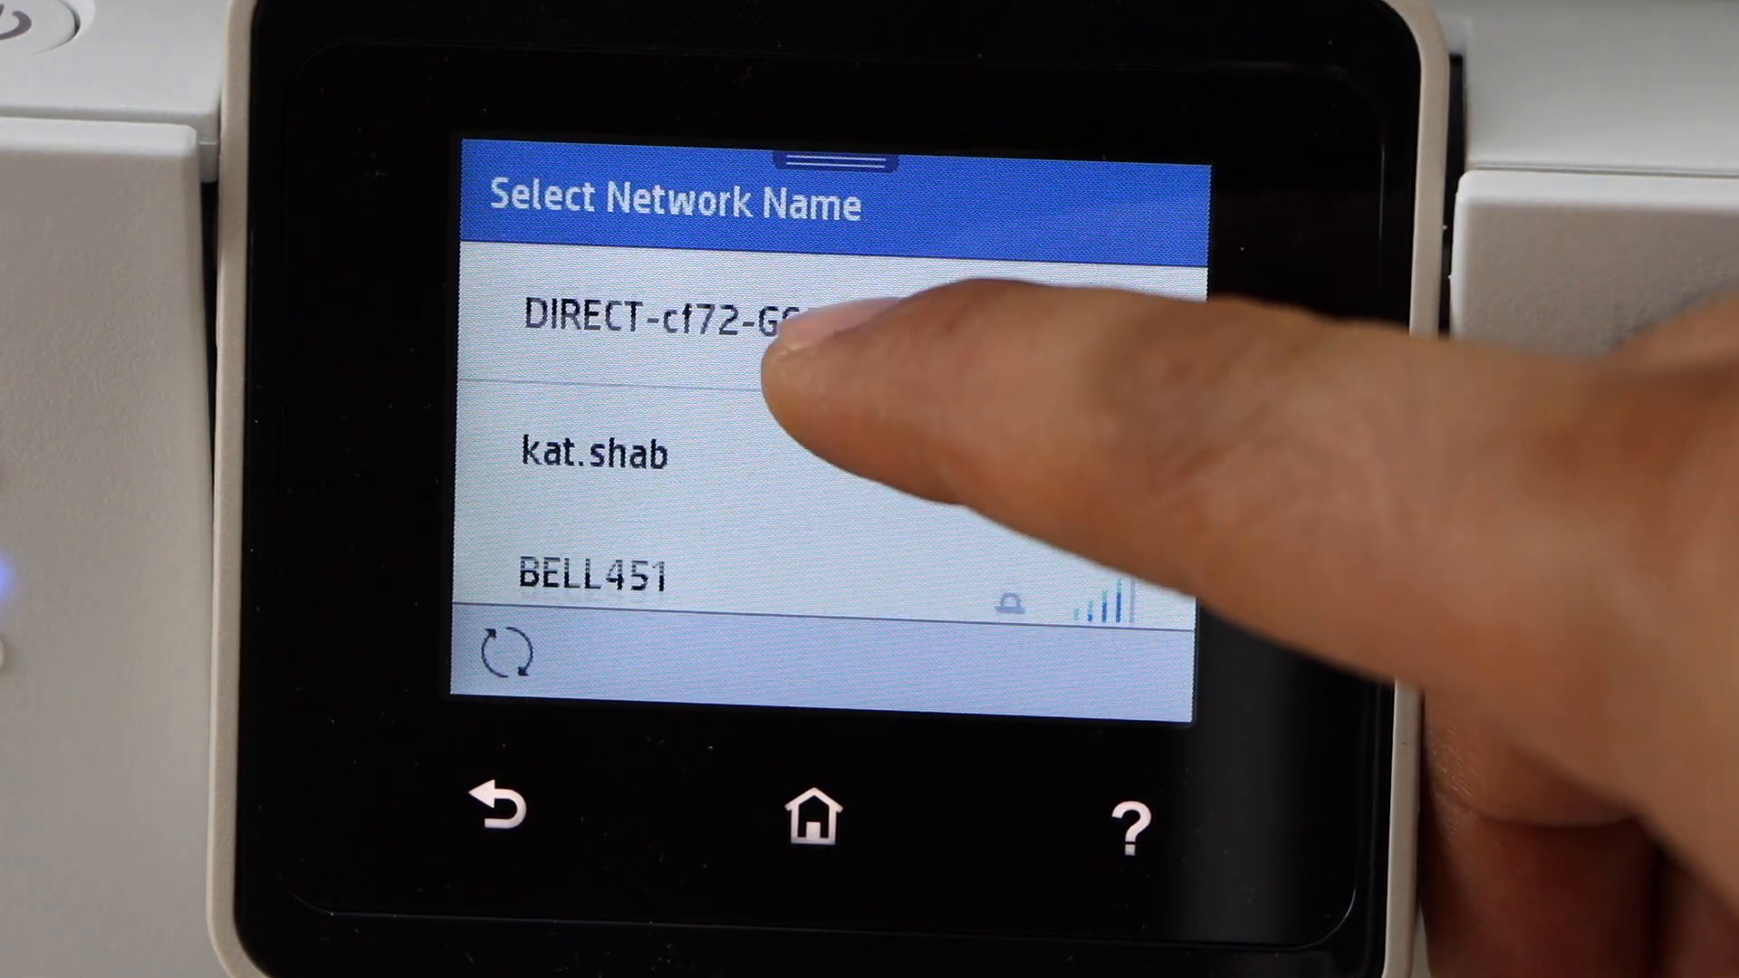
scroll(down, 3)
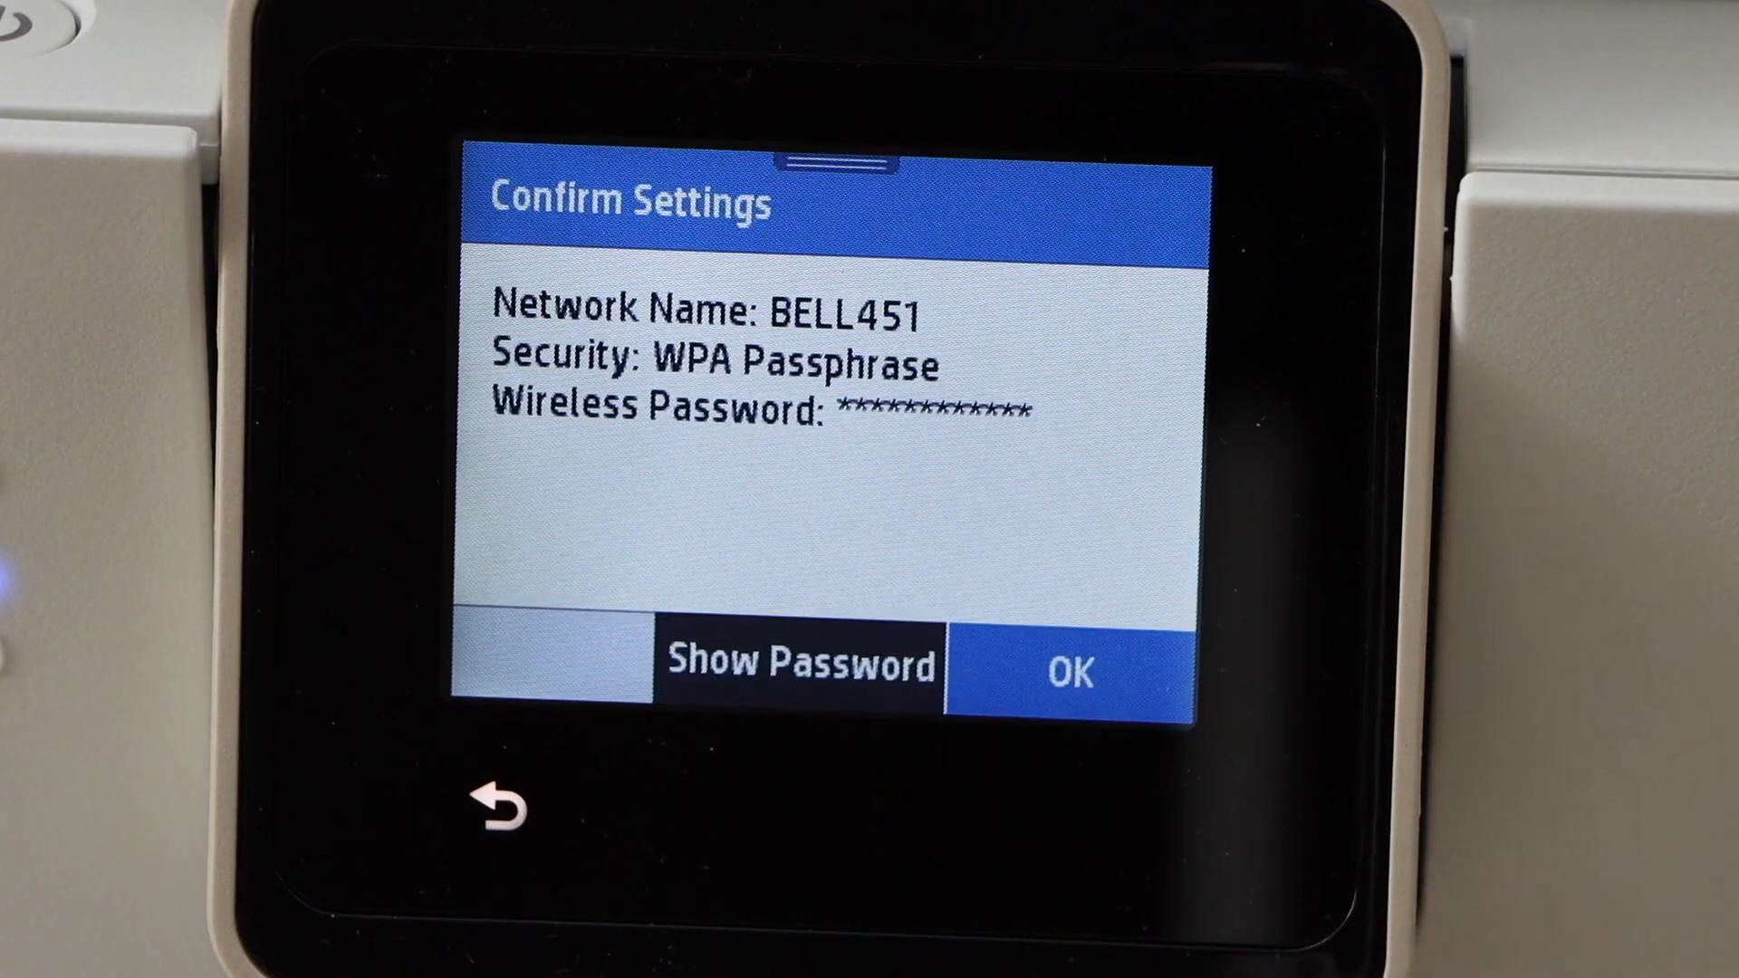
Confirm joining BELL451 and dismiss the Connection Successful report
click(1068, 672)
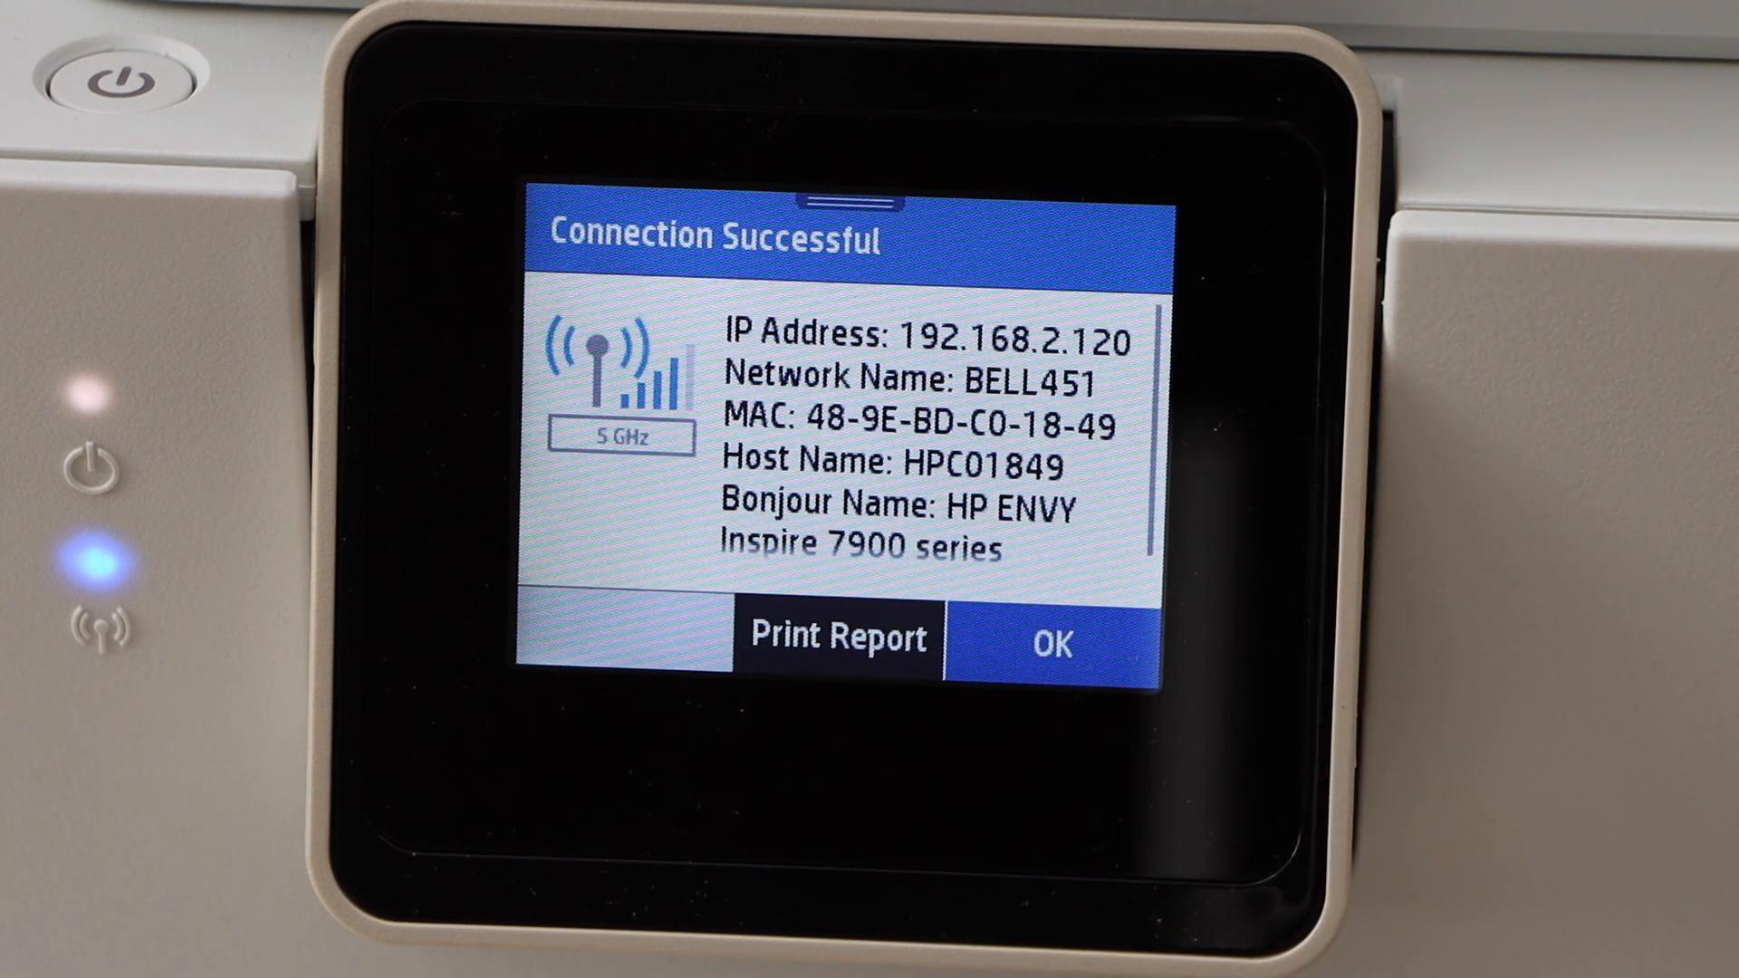
click(1050, 639)
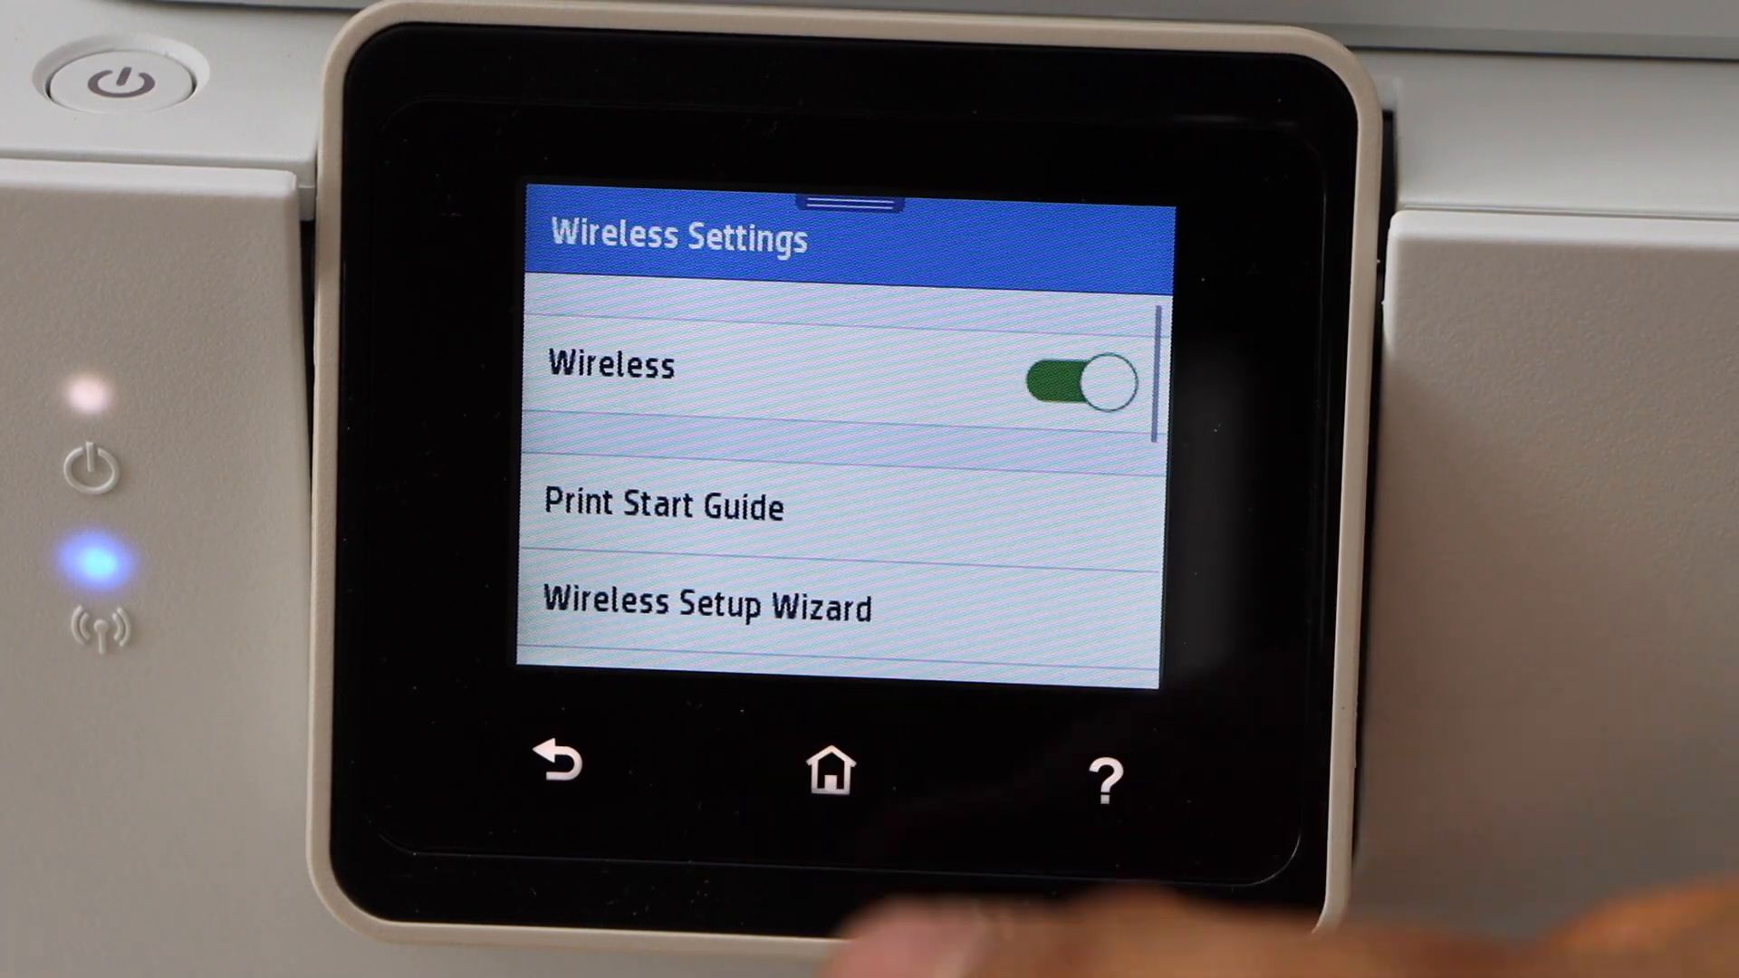
click(830, 773)
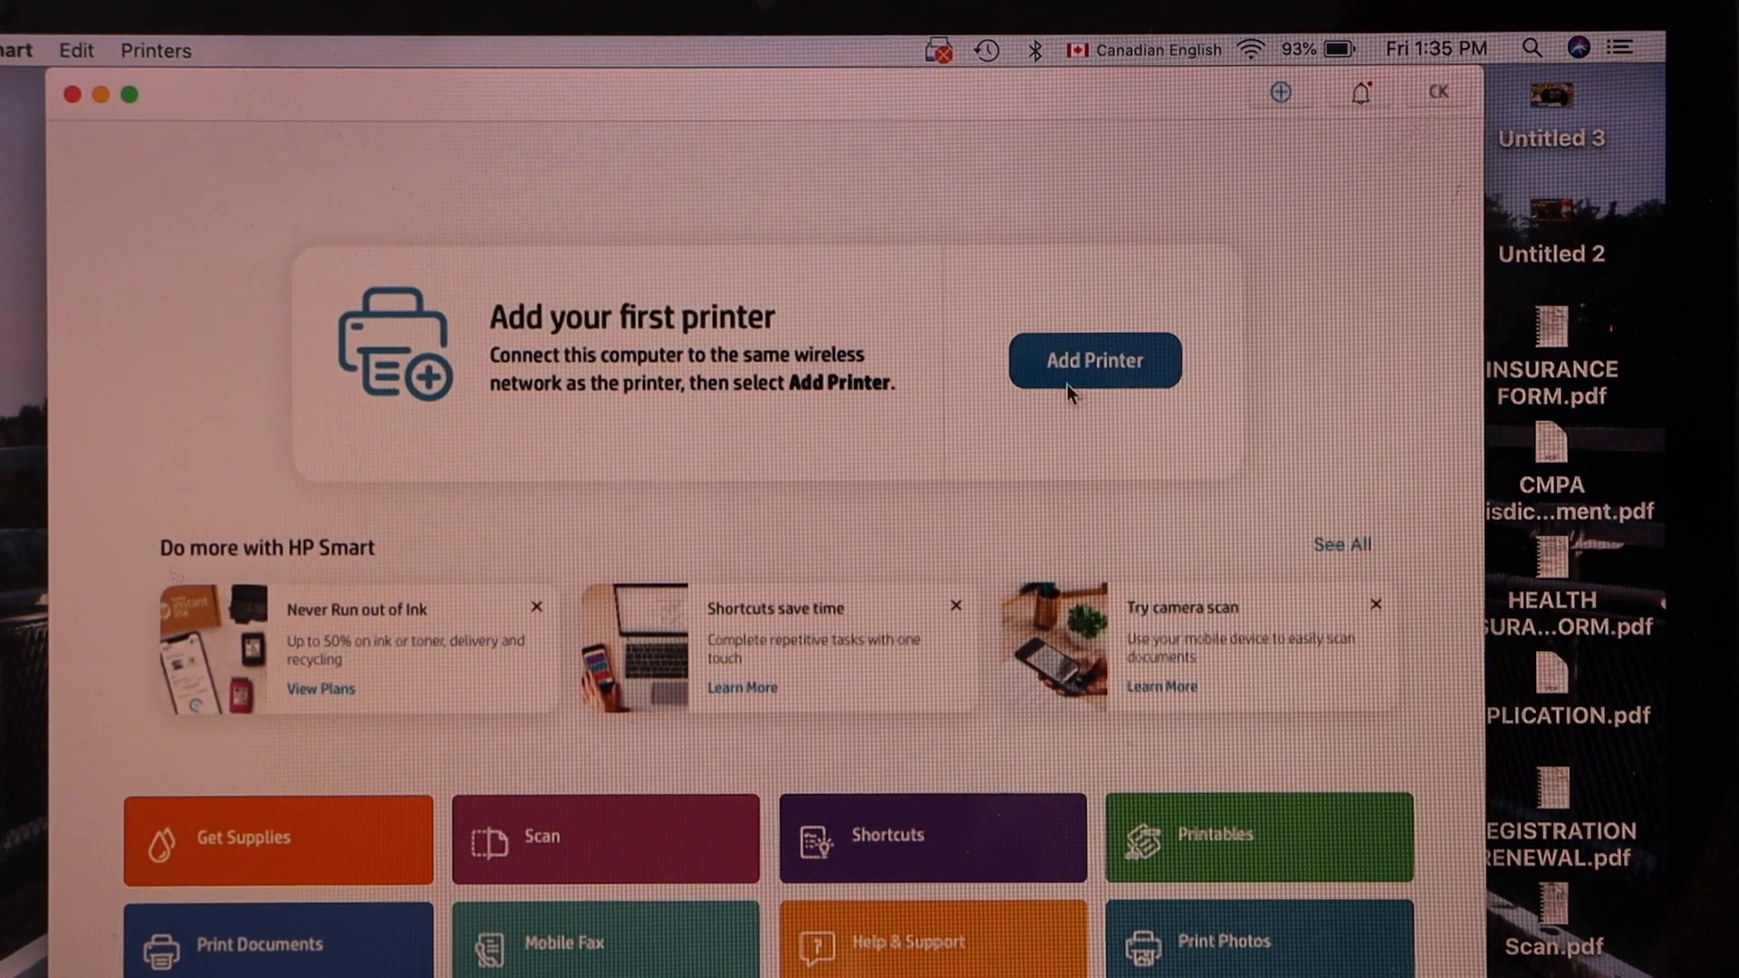
mouse_move(1280, 93)
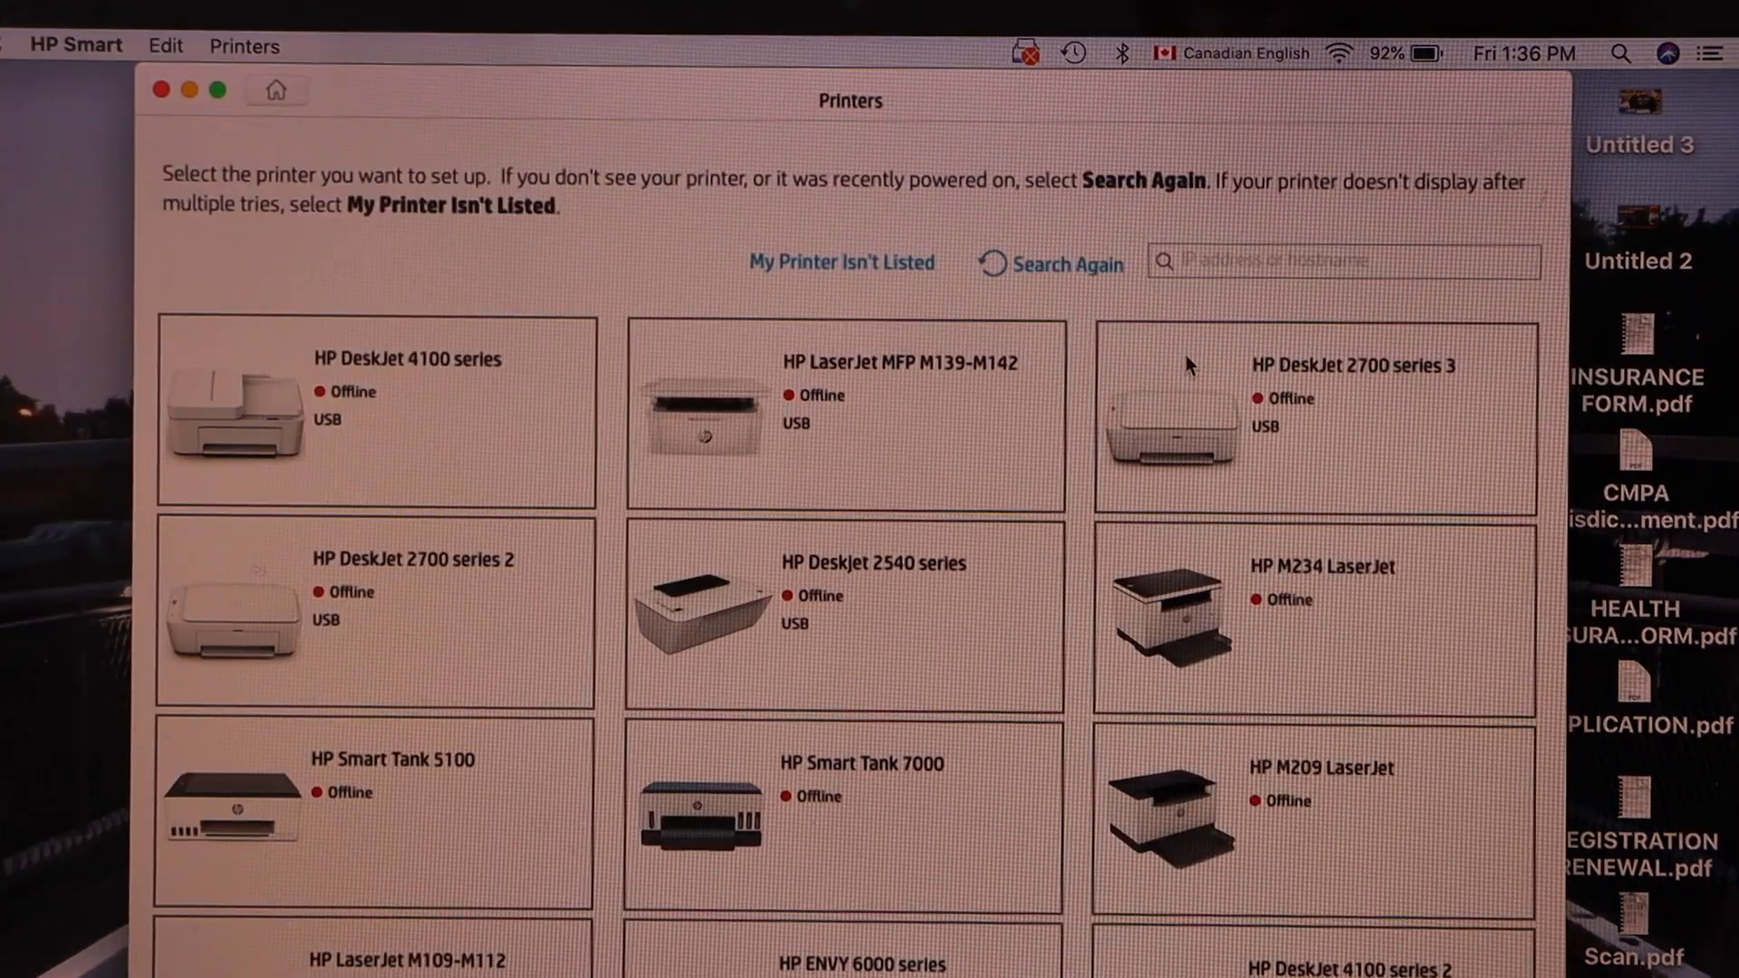
Pick the online ENVY Inspire 7900 series from the HP Smart Printers list
scroll(down, 3)
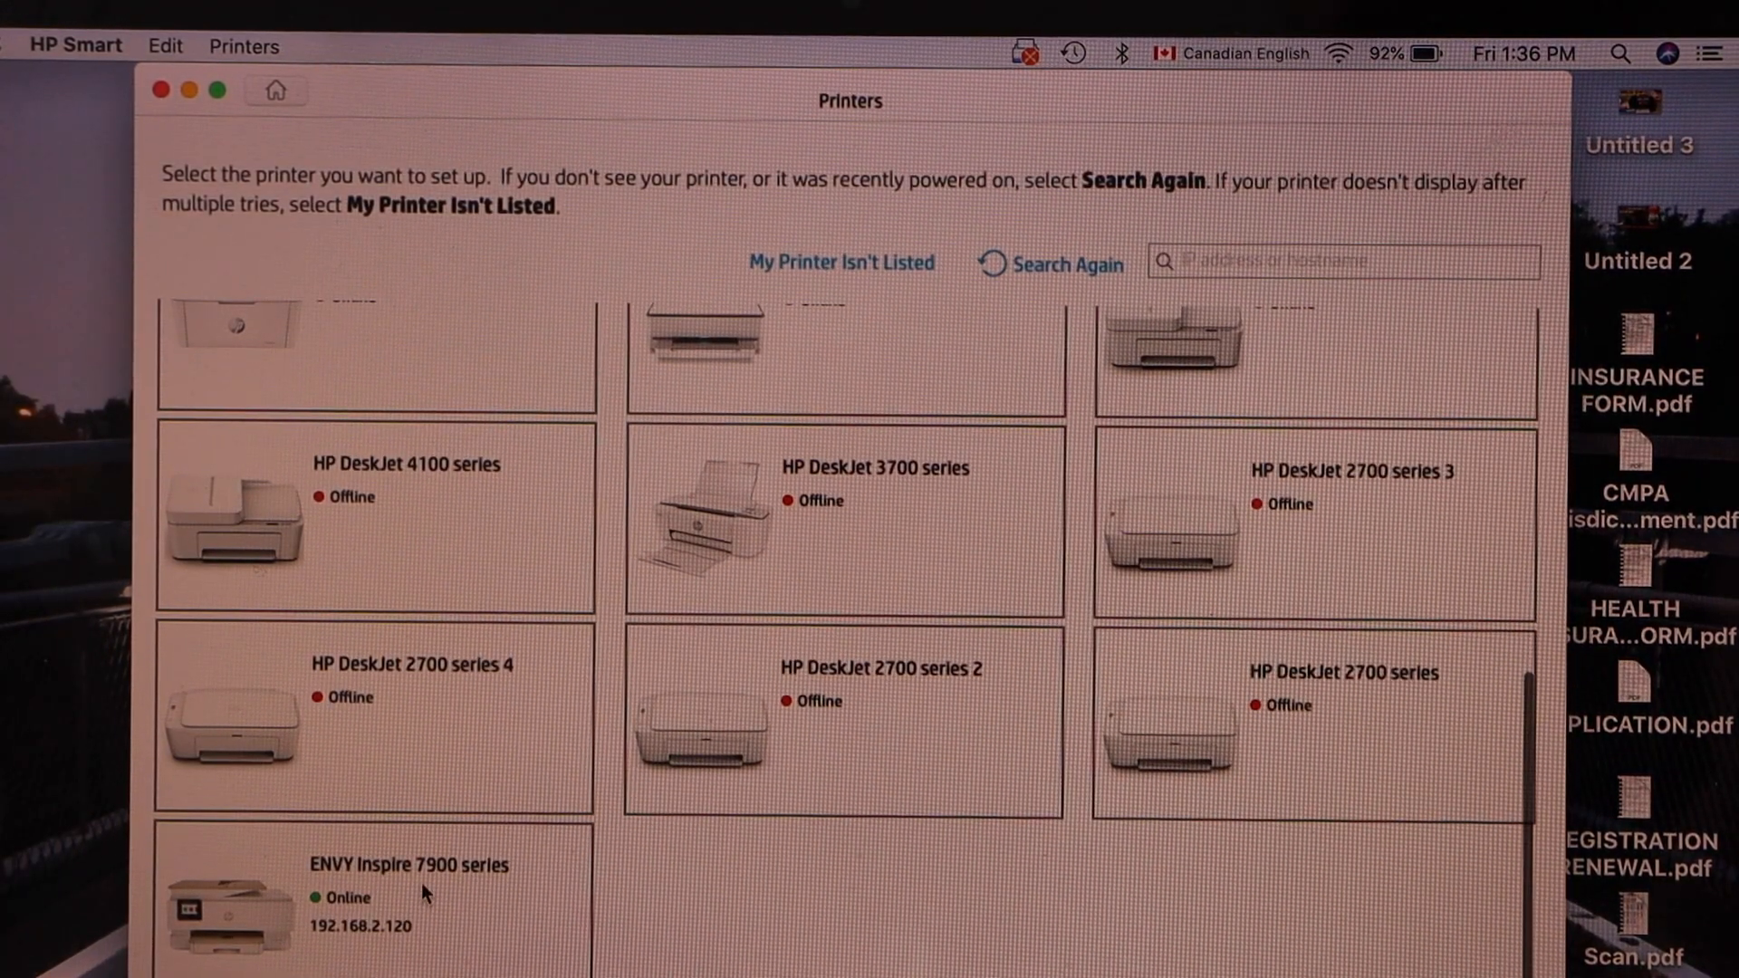
click(372, 895)
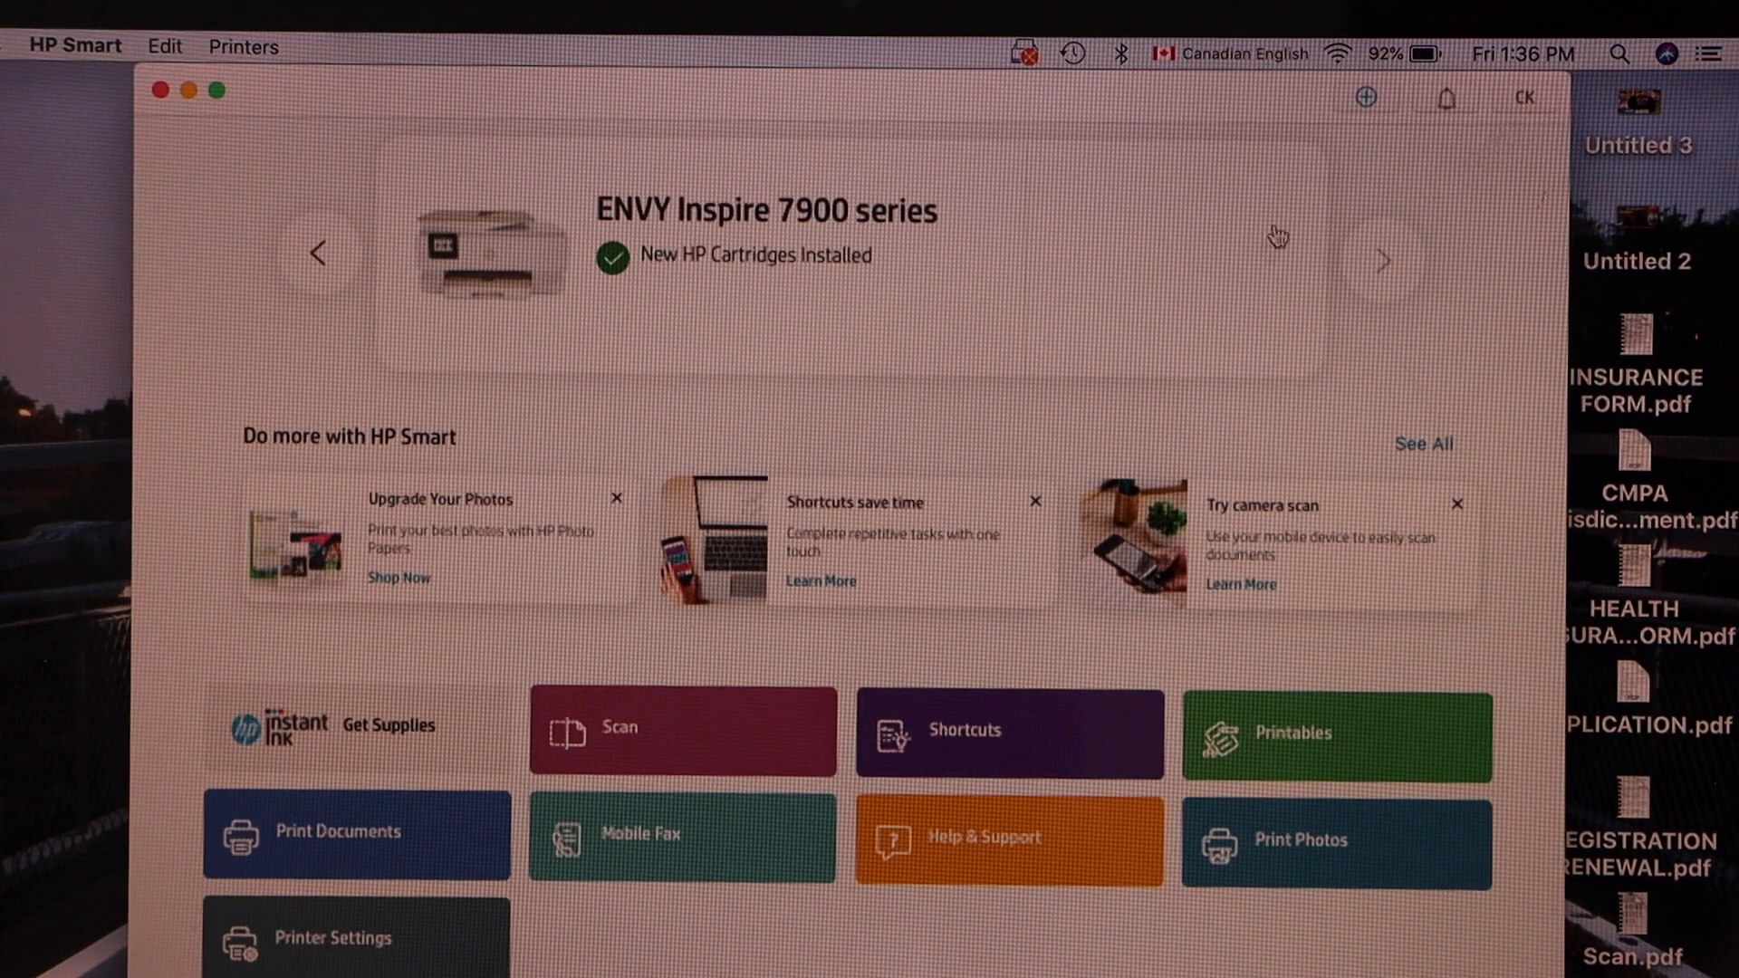
mouse_move(996, 322)
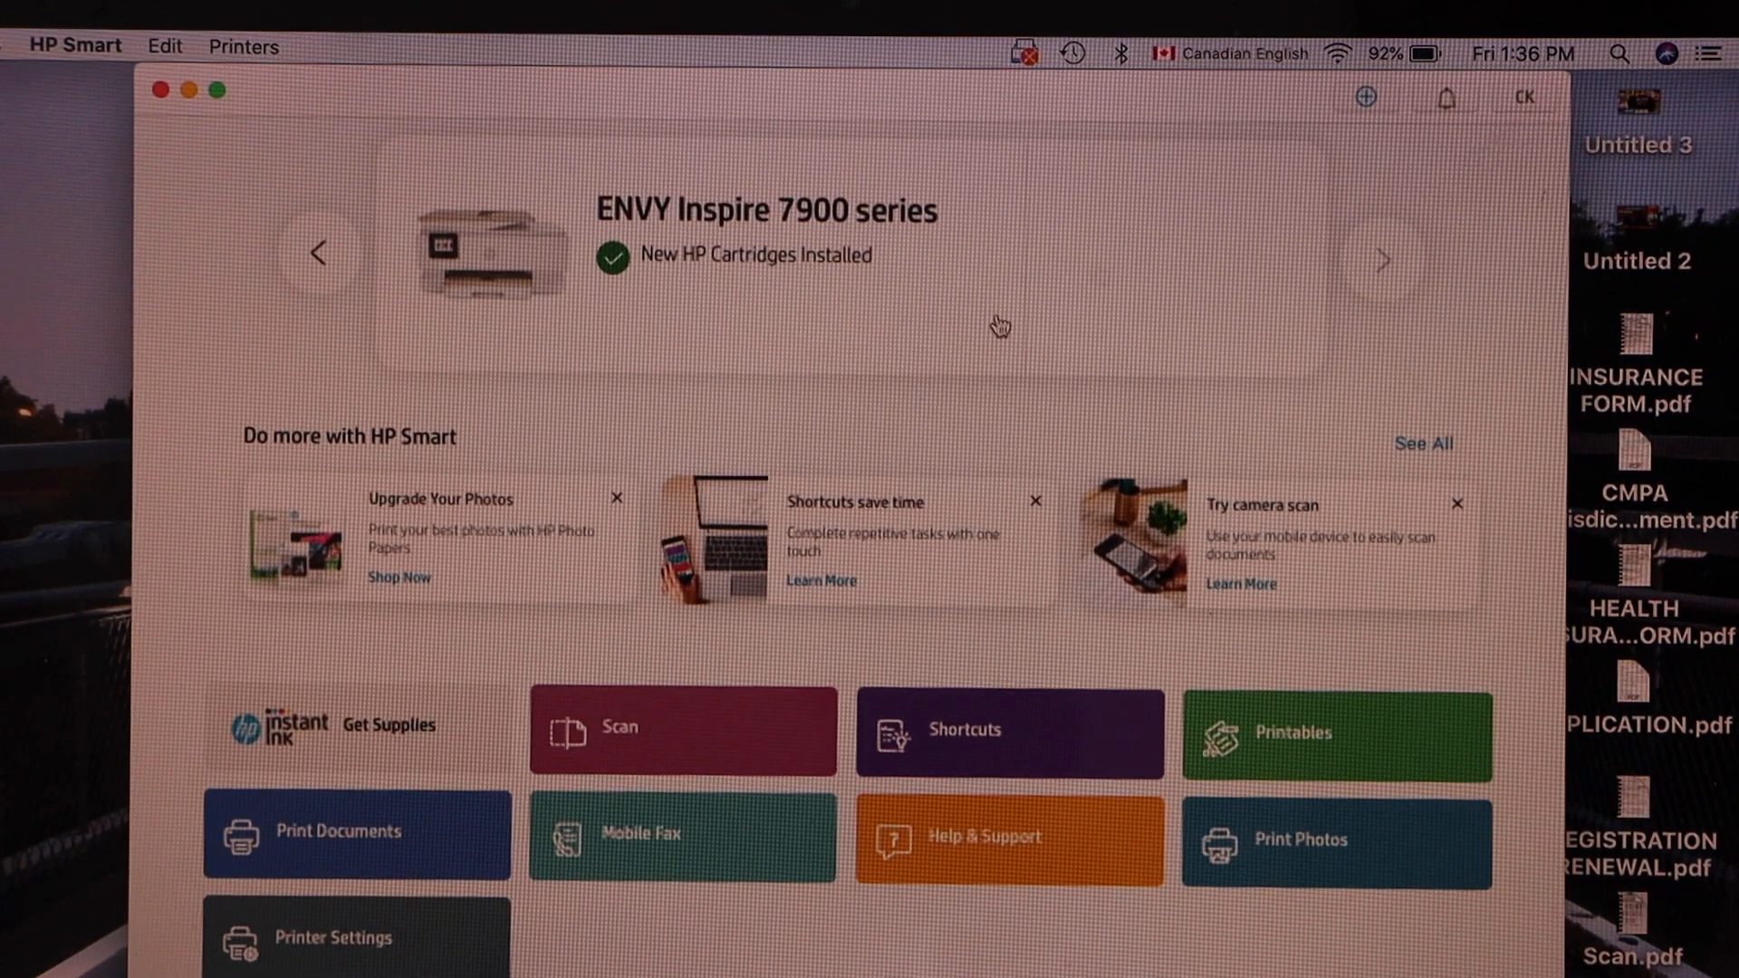
mouse_move(597, 726)
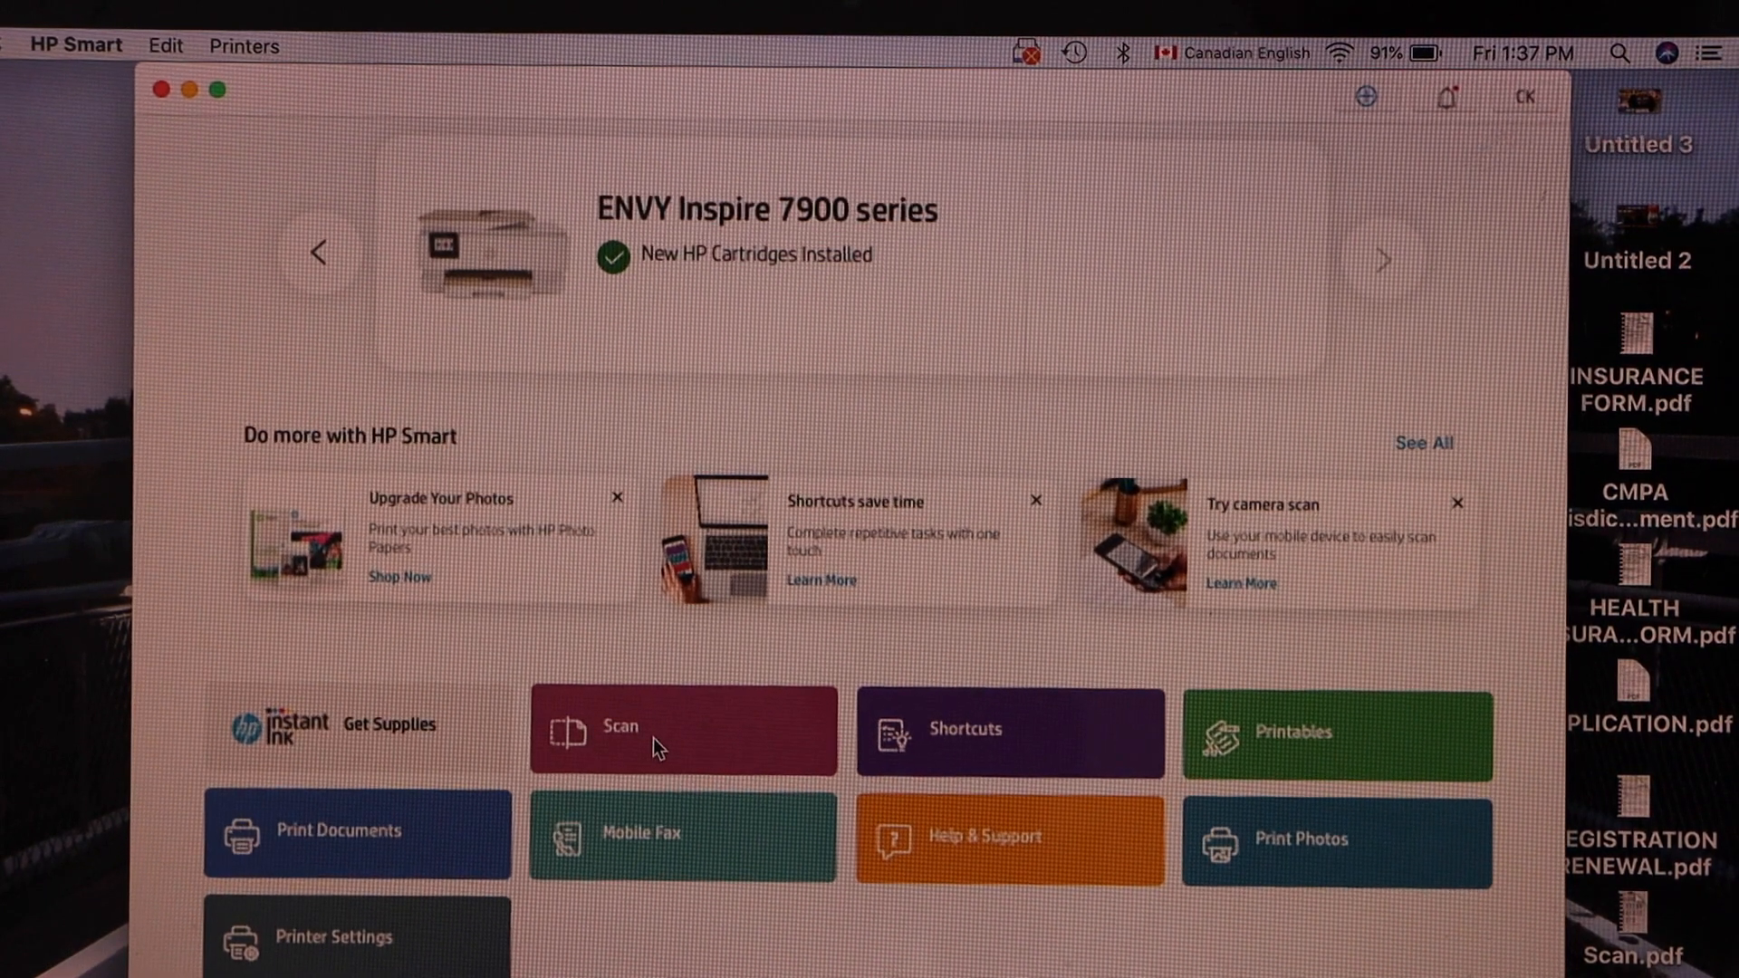
Open the Scan tile on the HP Smart home screen
click(682, 731)
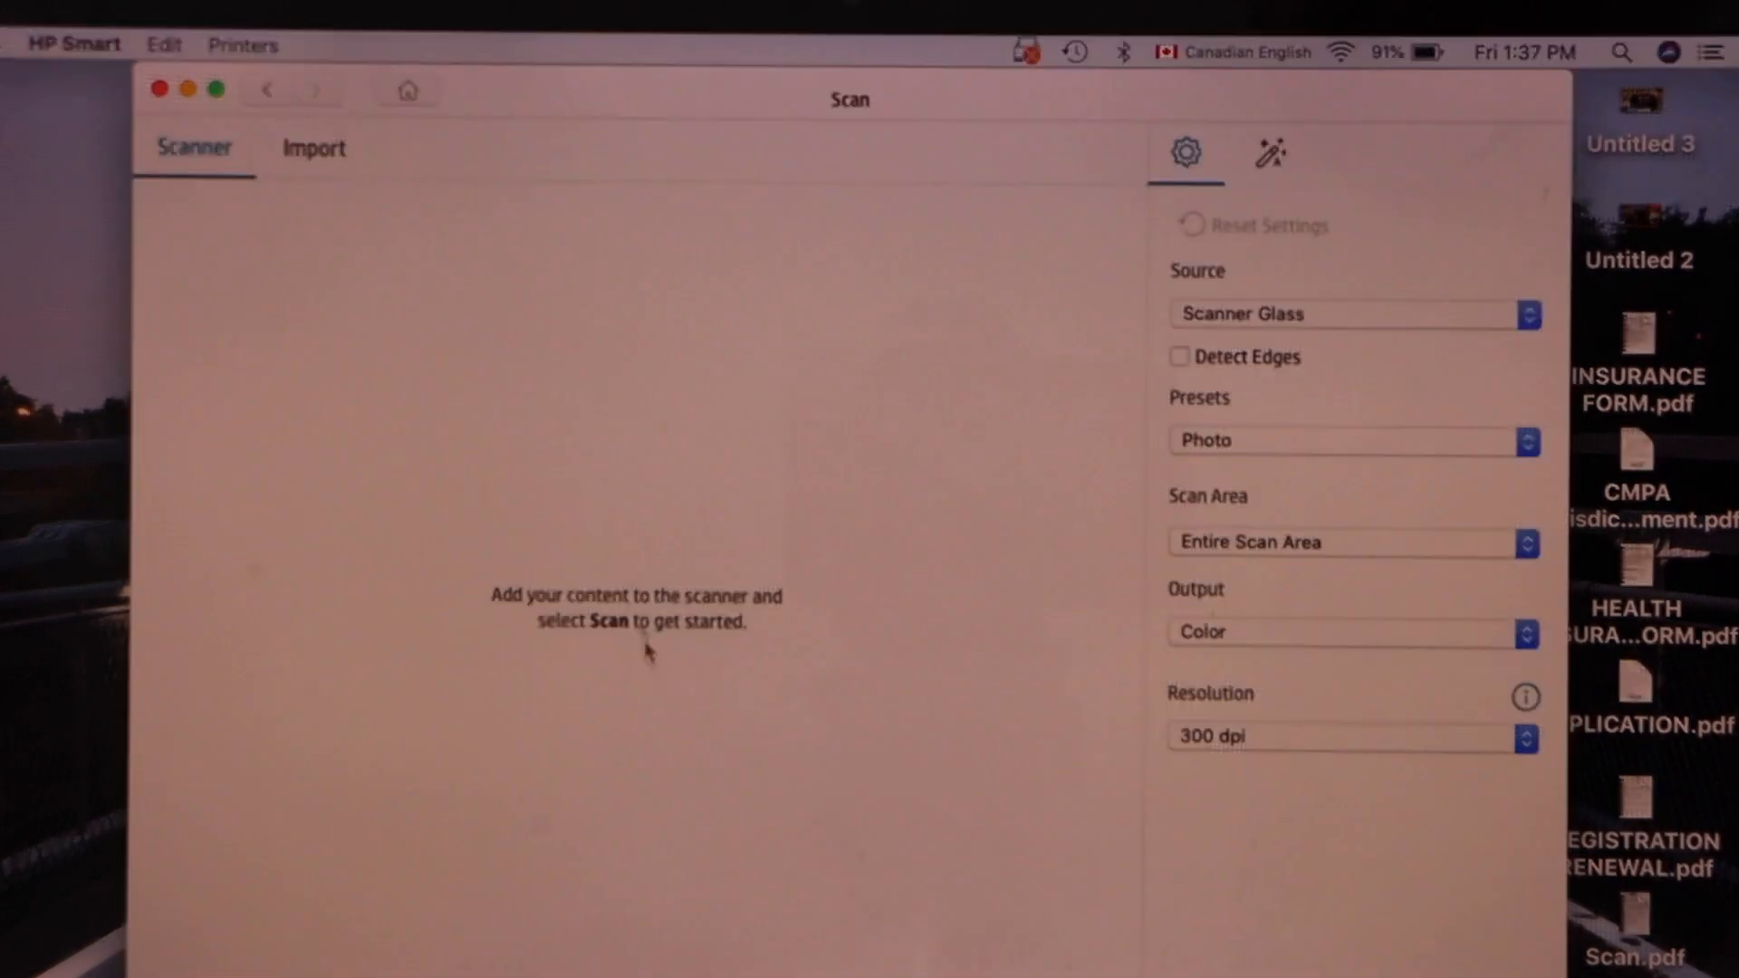
mouse_move(909, 314)
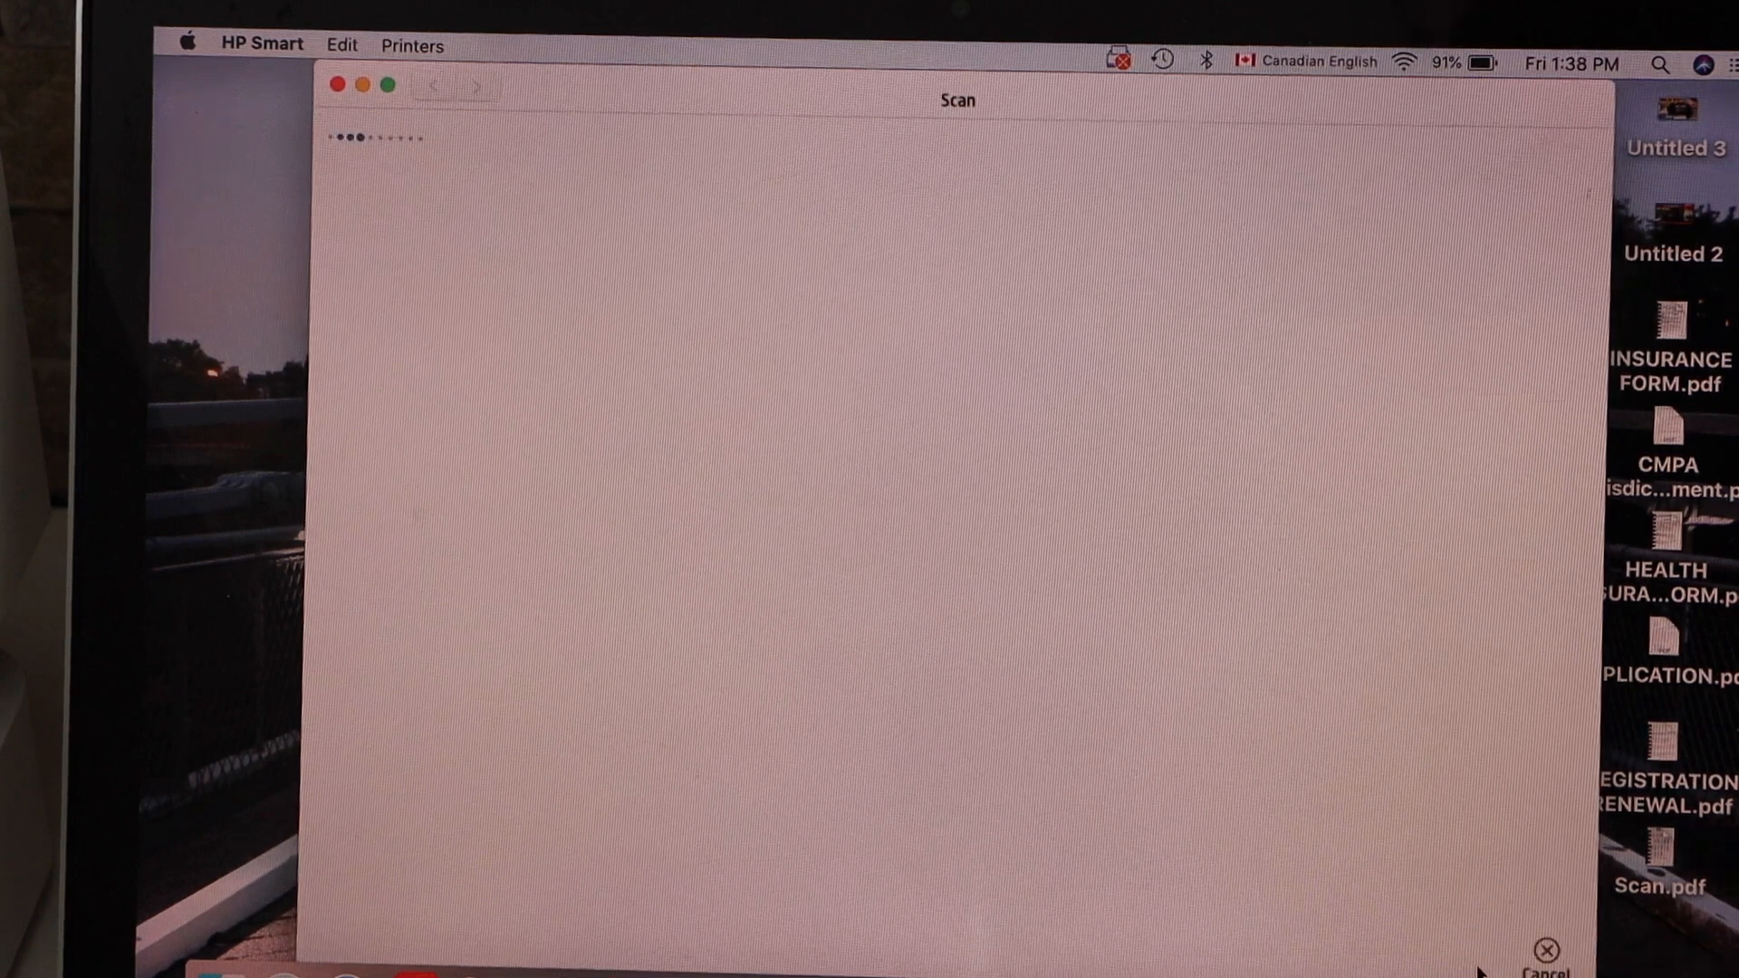
Close the HP Smart Scan window to return to the desktop
click(1545, 950)
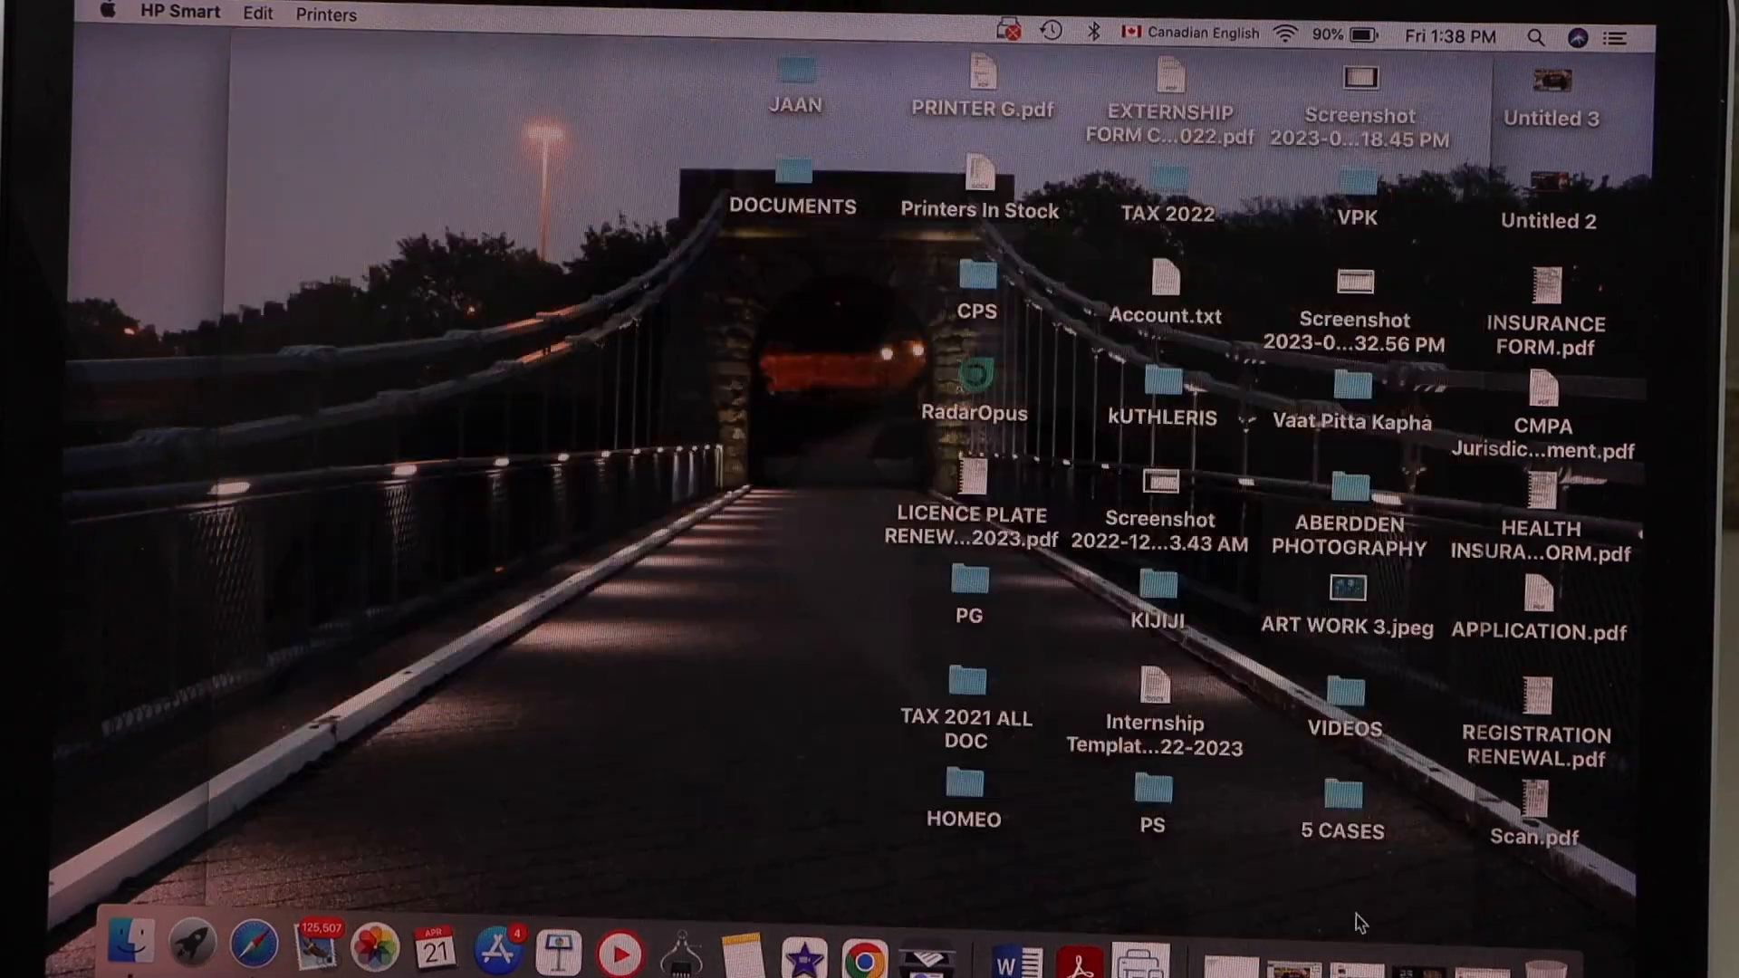